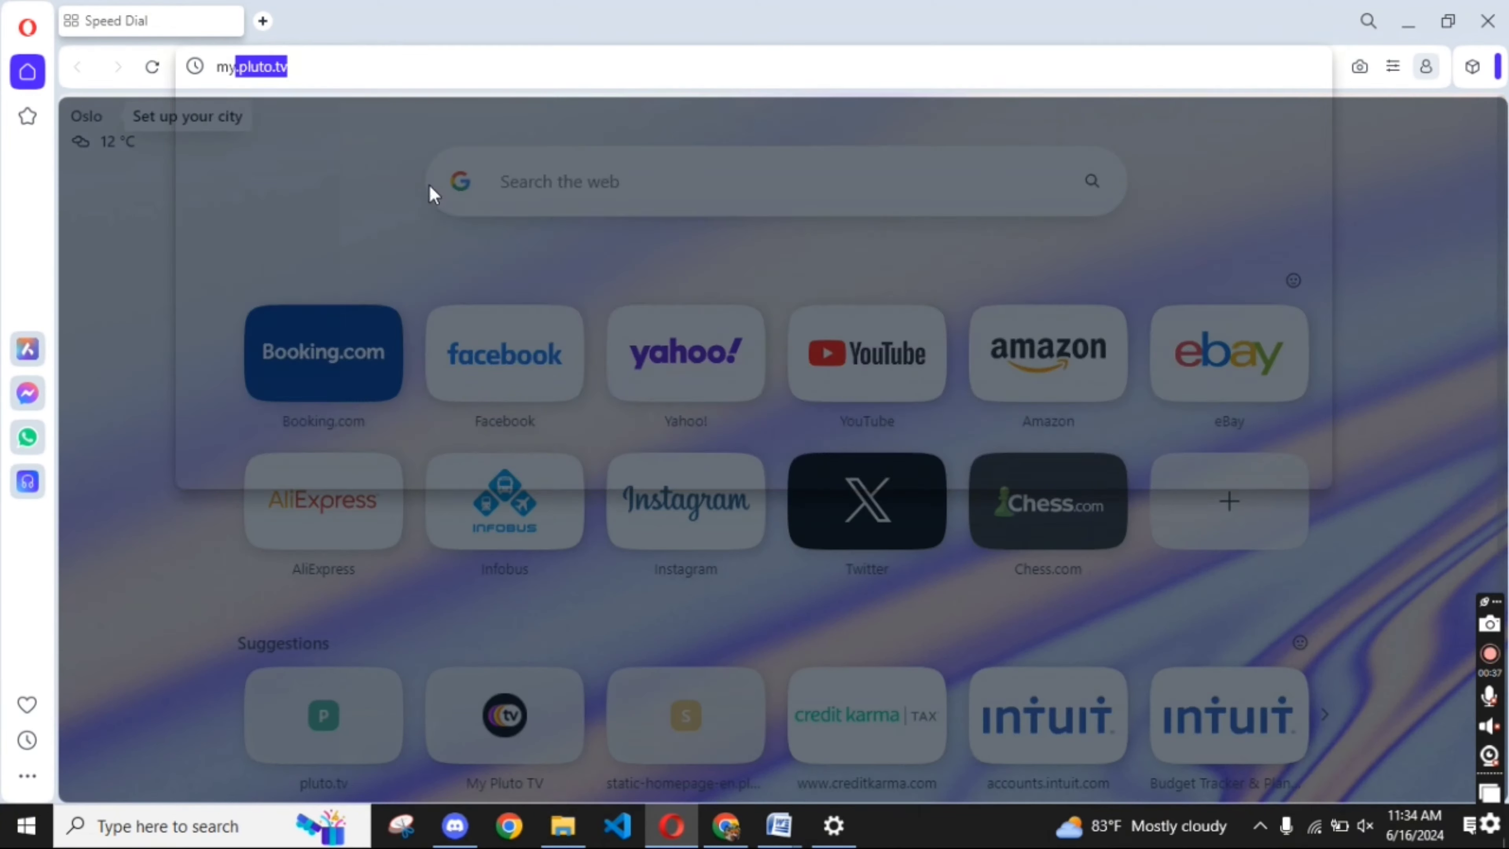
Load my.pluto.tv in Opera to reach the Pluto TV account page
key(Return)
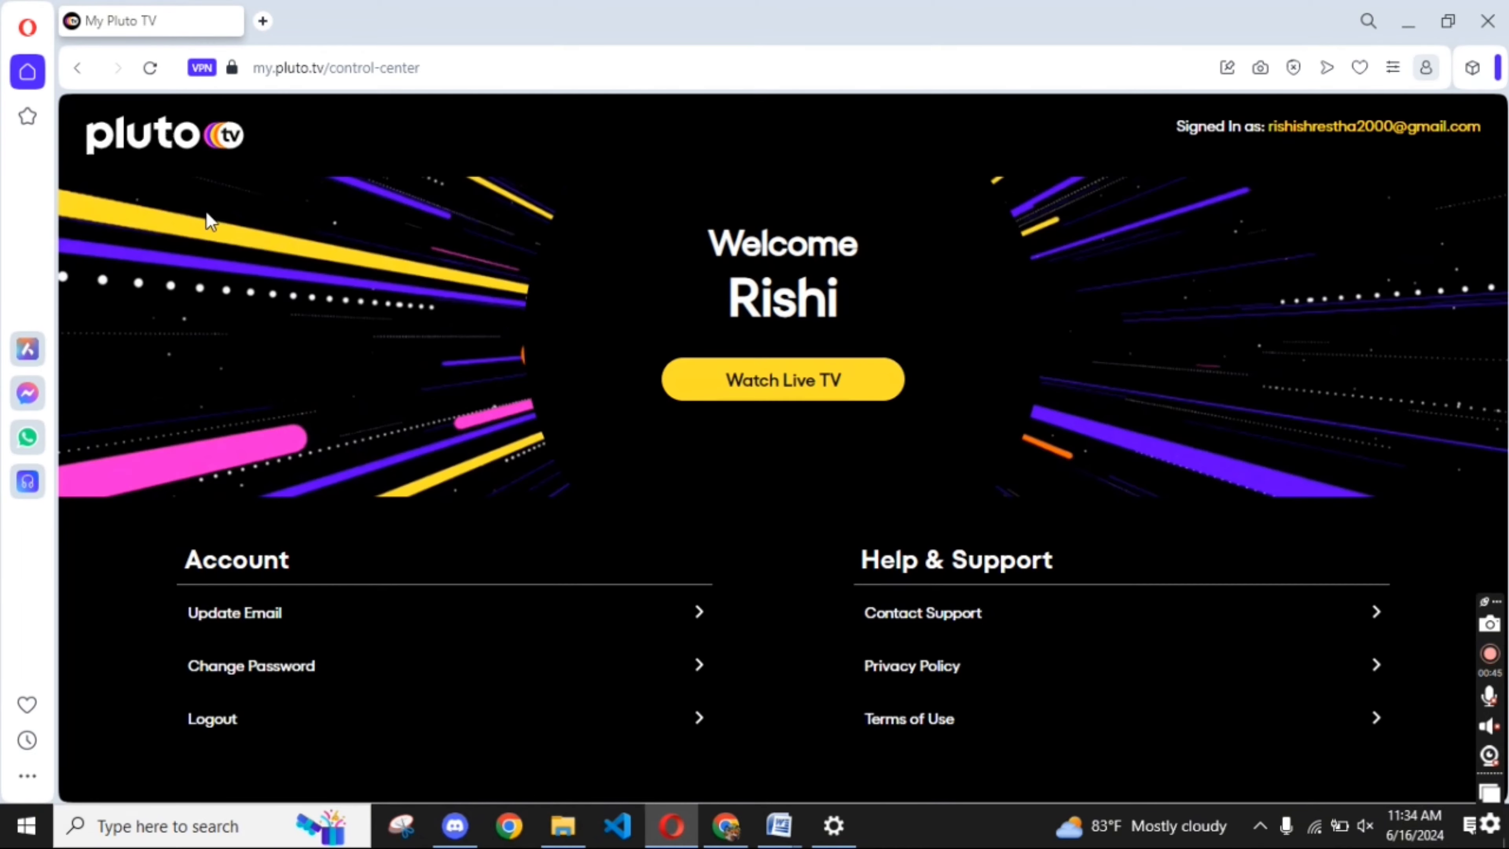
mouse_move(888, 429)
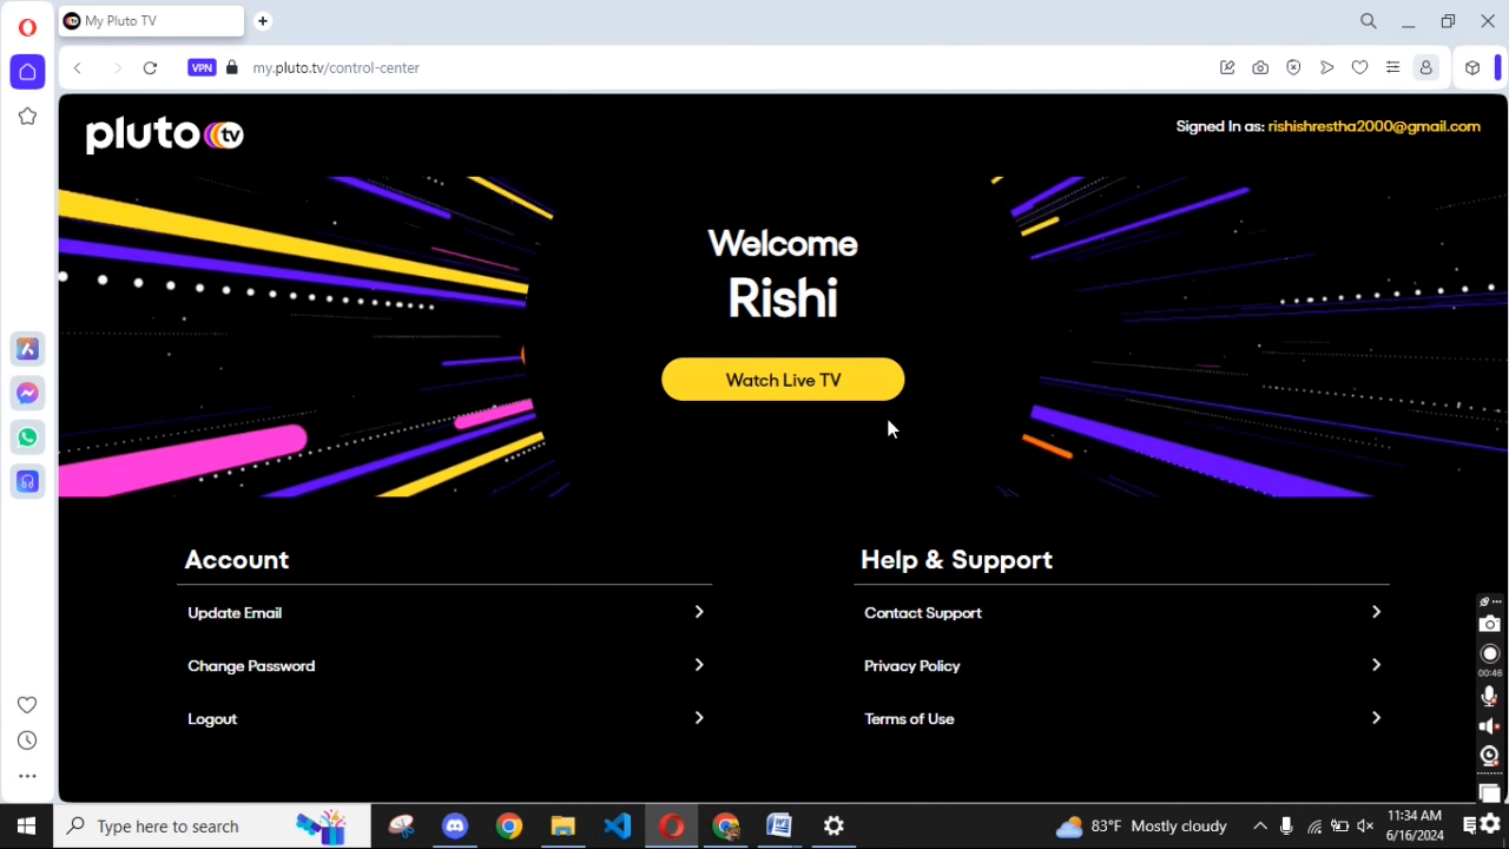
Start the Live TV player via the Watch Live TV button
click(782, 378)
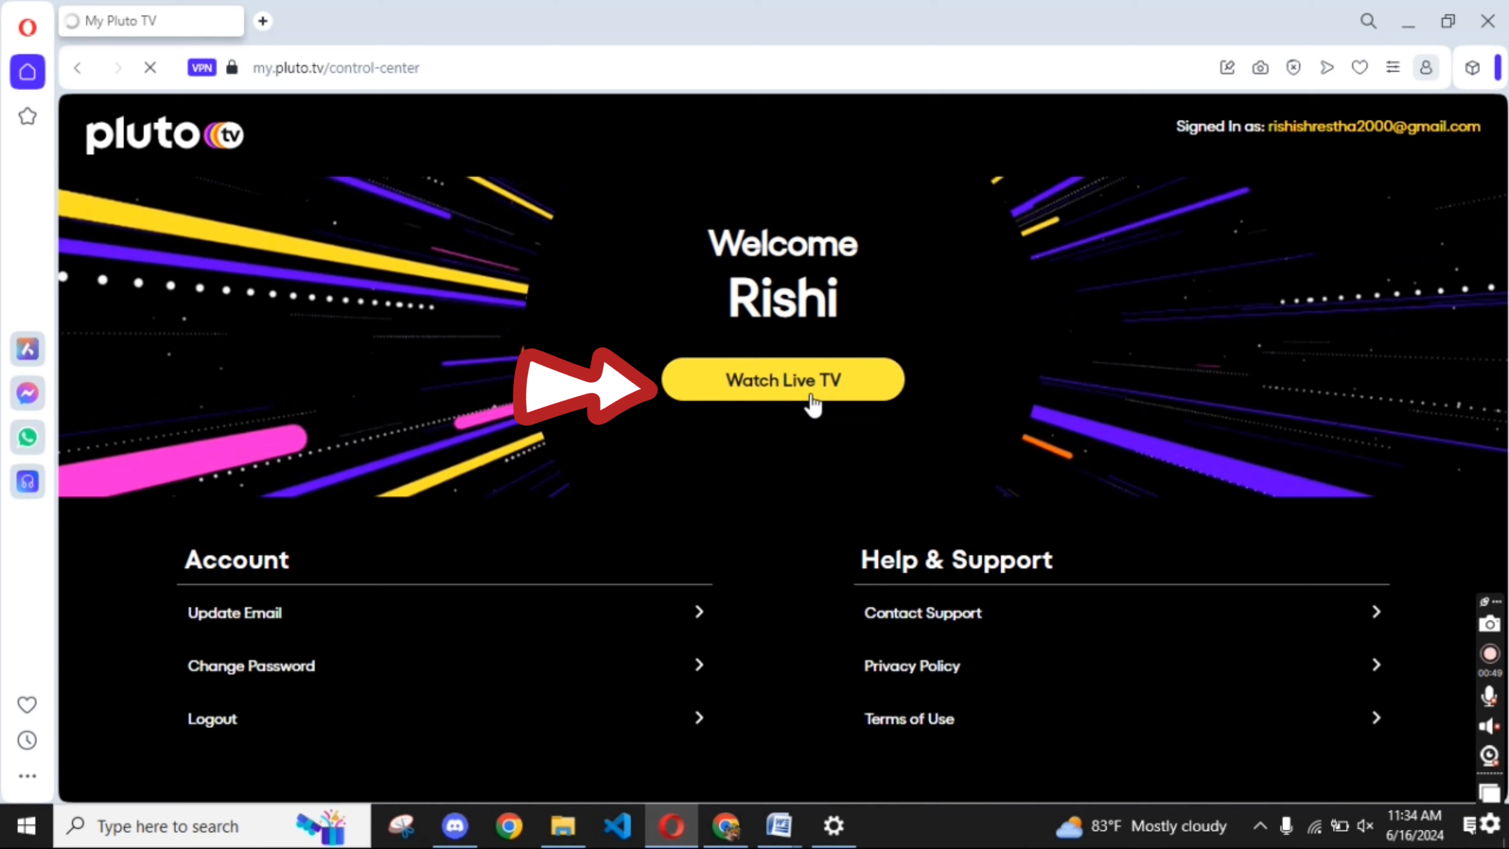
click(782, 379)
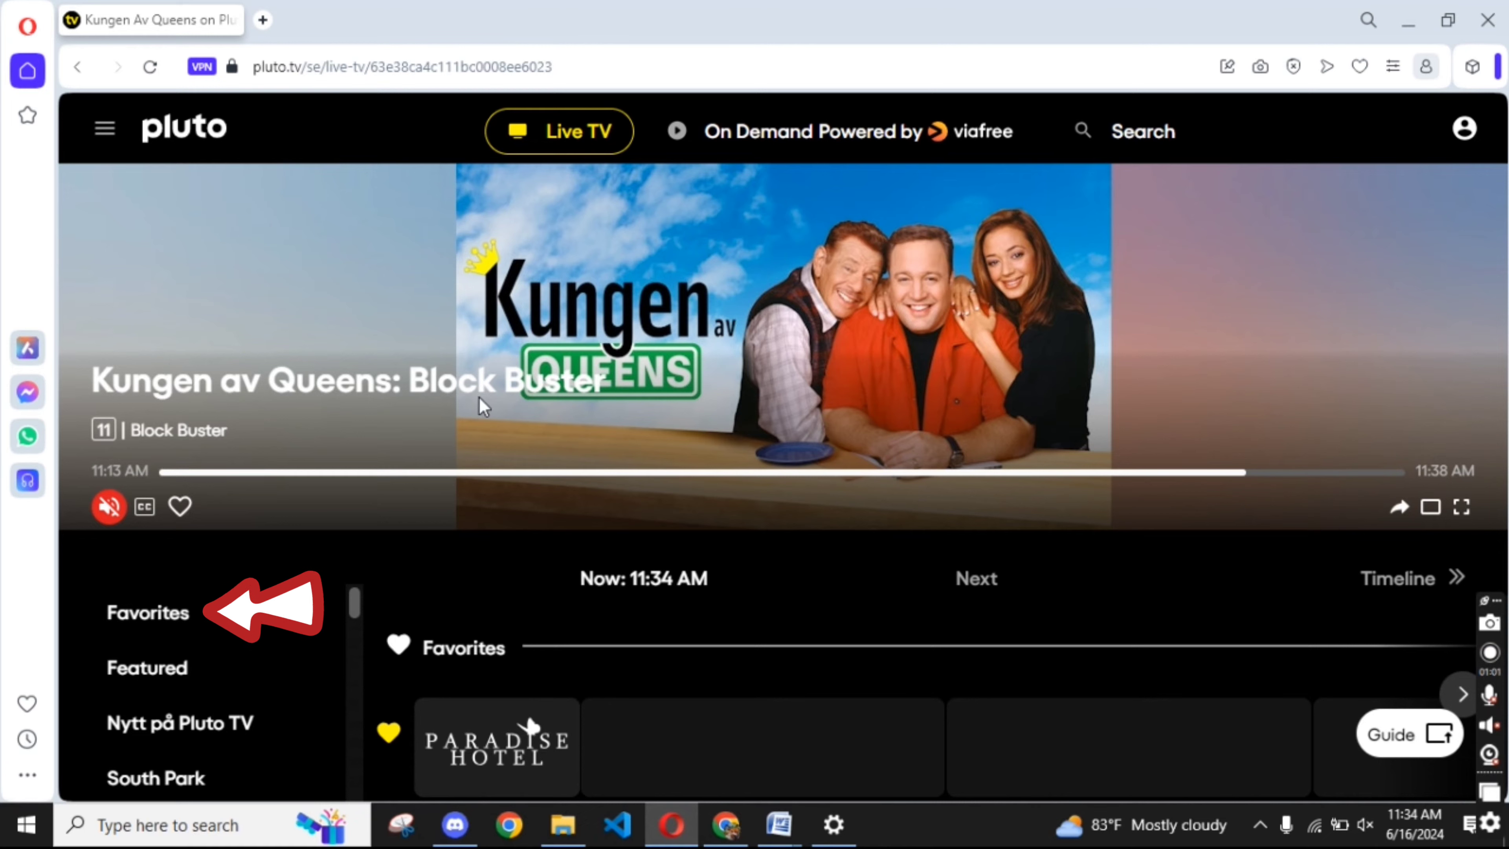
Select the Favorites category to list Paradise Hotel's schedule
click(147, 612)
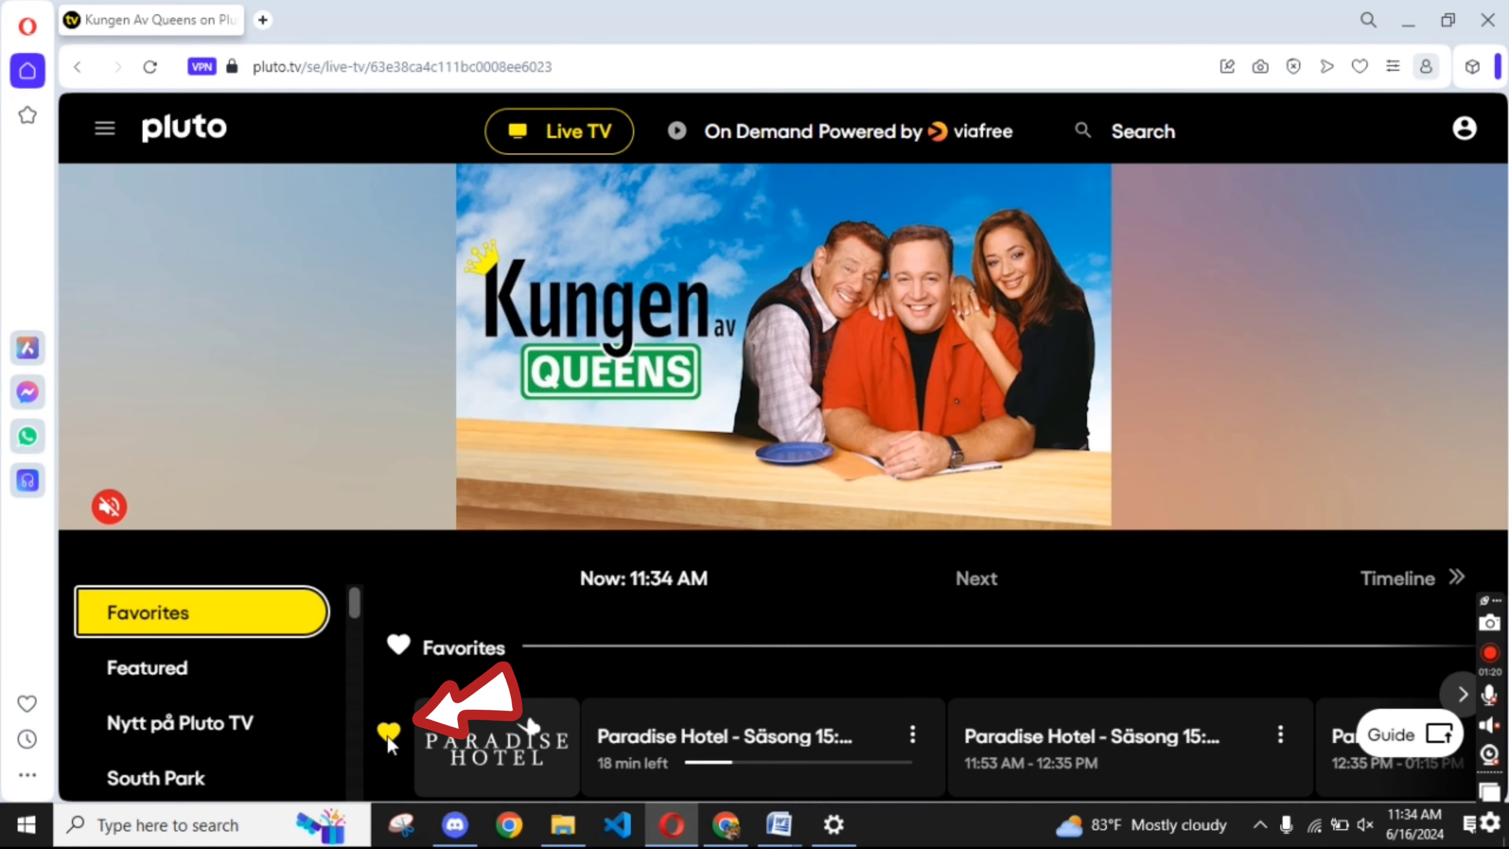
mouse_move(390, 742)
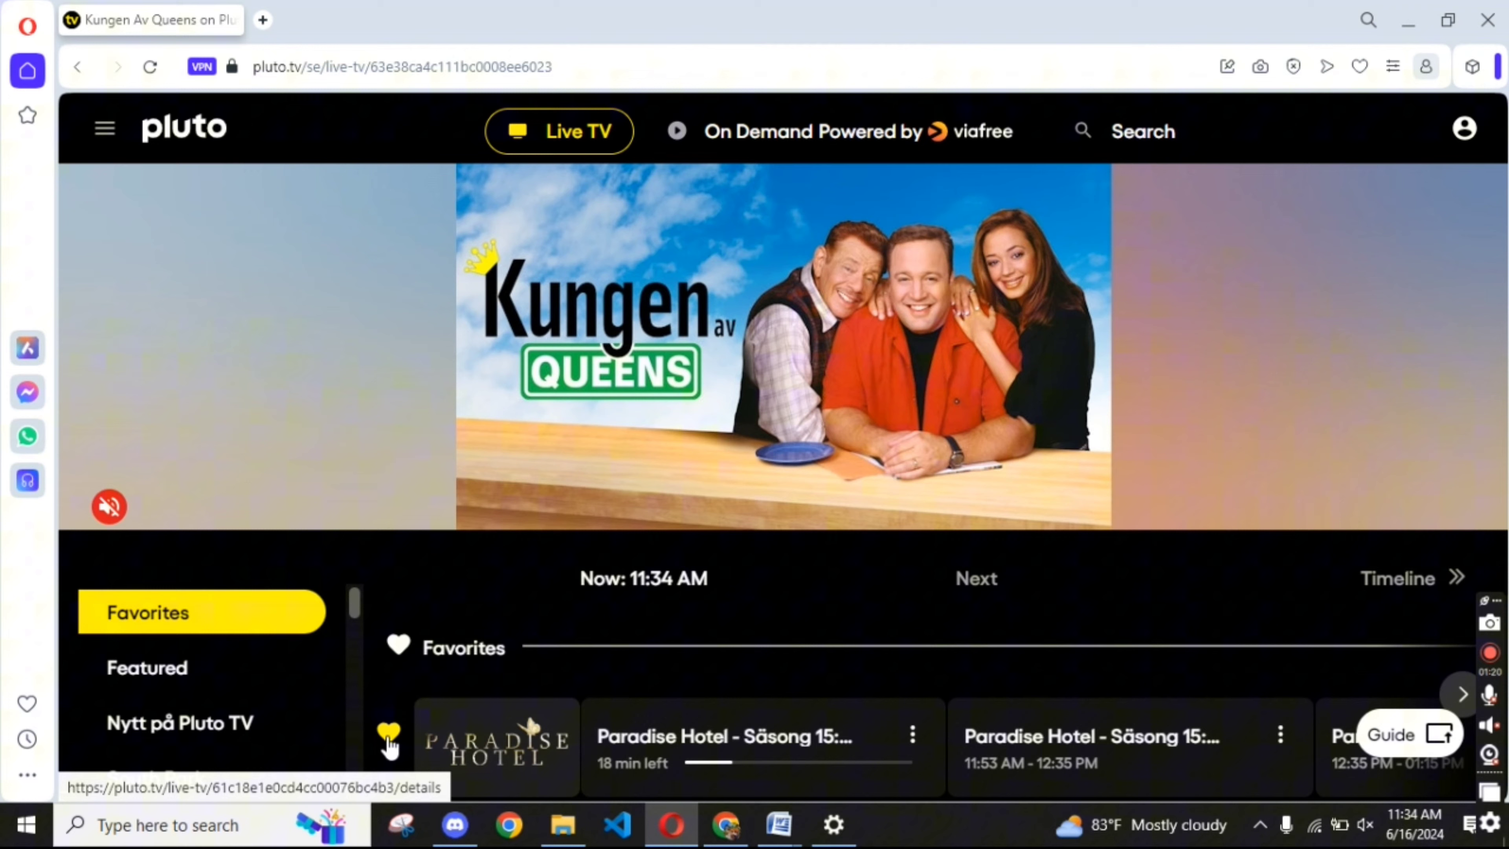
Unfavorite Paradise Hotel via its yellow heart, showing the removal toast
click(390, 737)
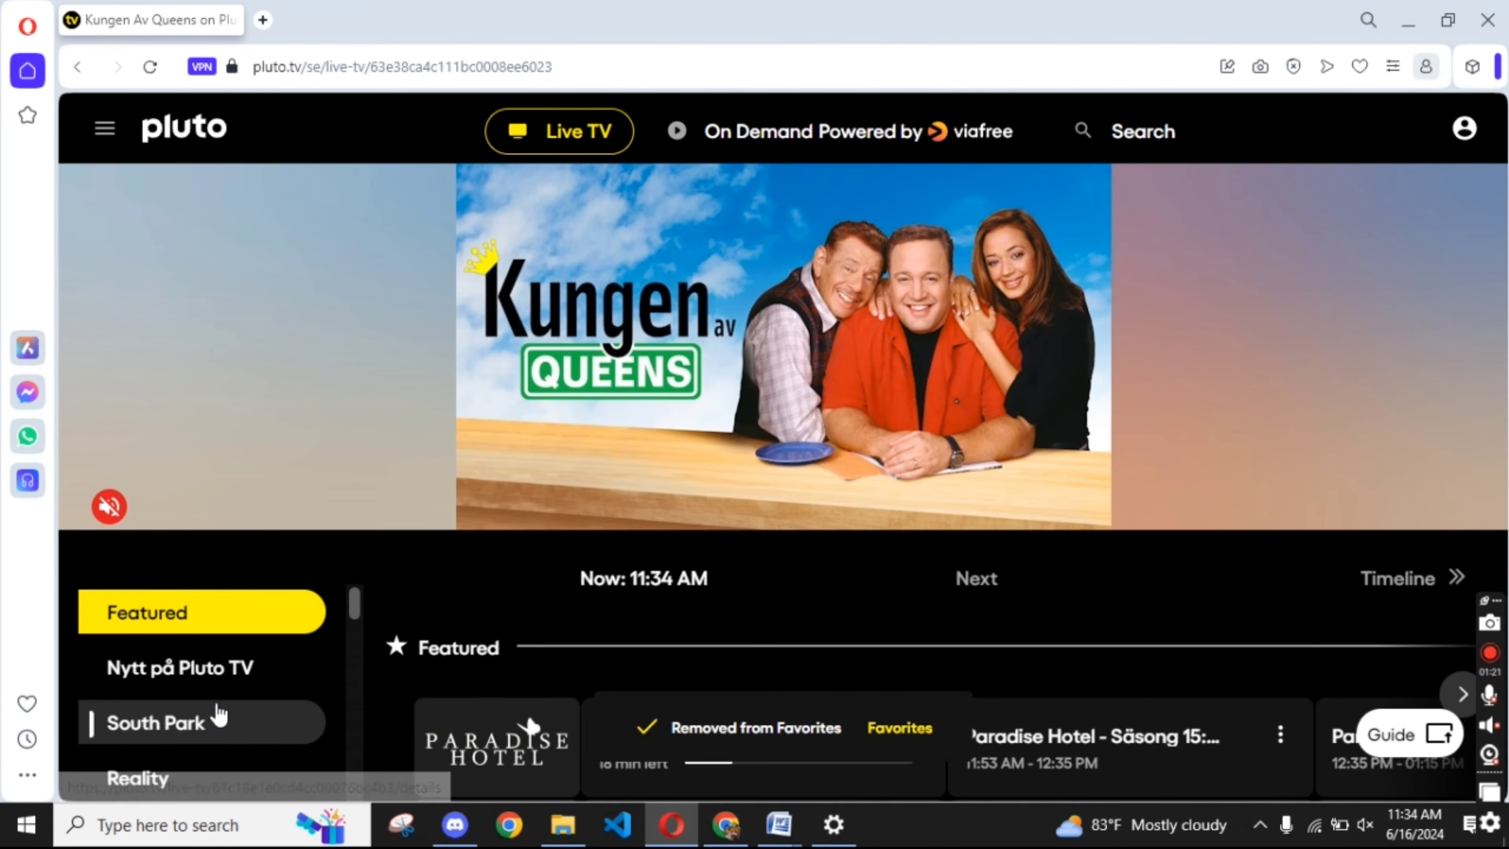
mouse_move(823, 638)
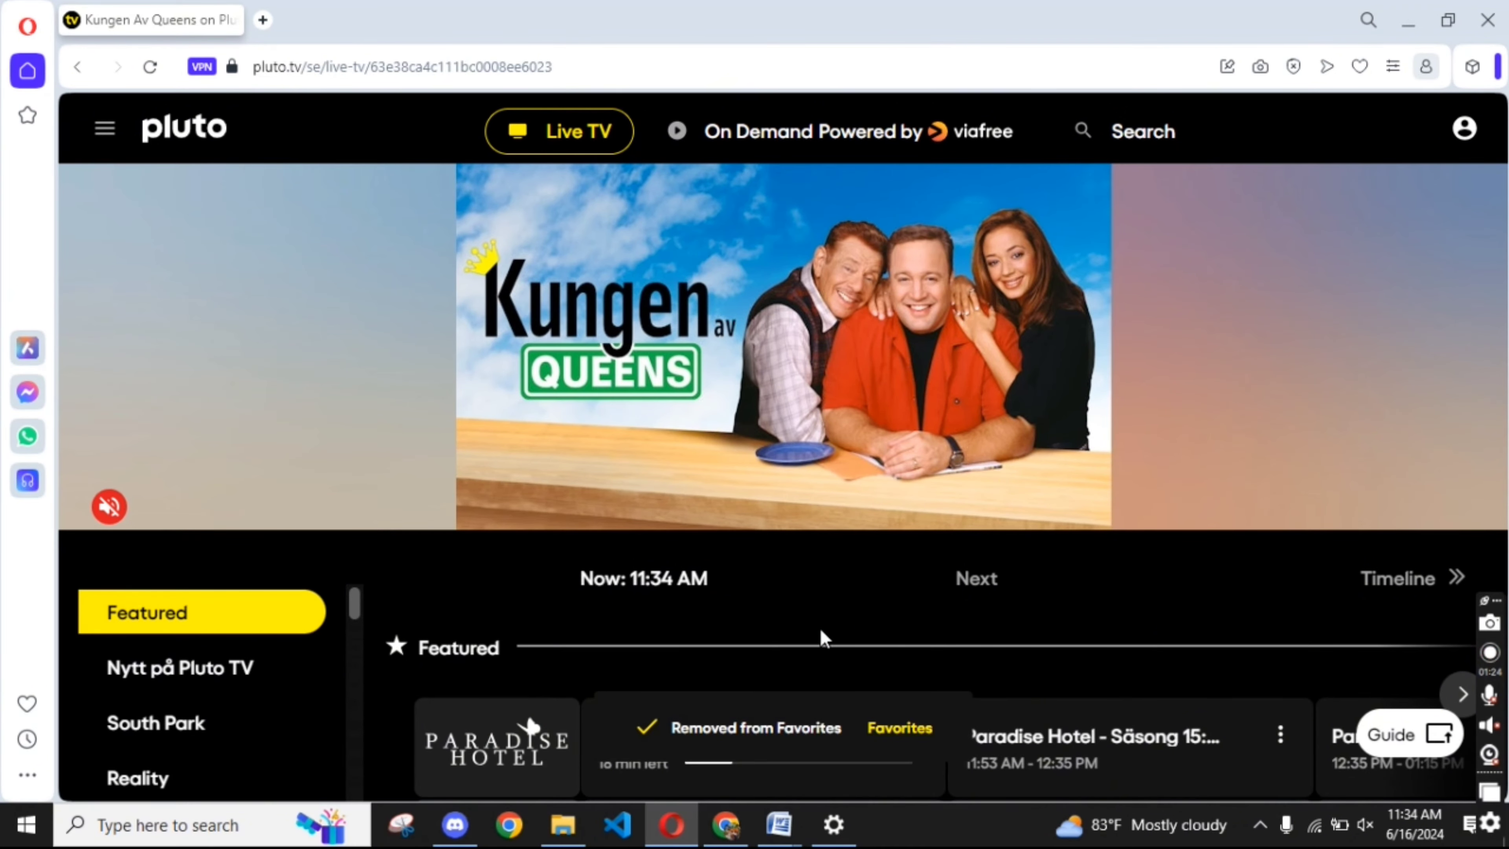